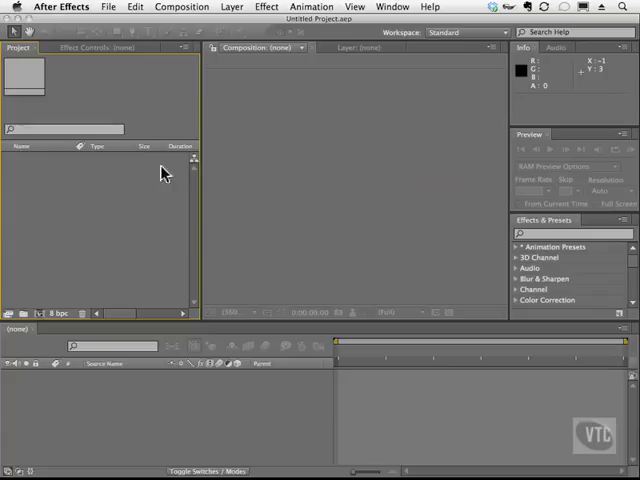
Show the File > Import submenu in the empty project.
left_click(120, 7)
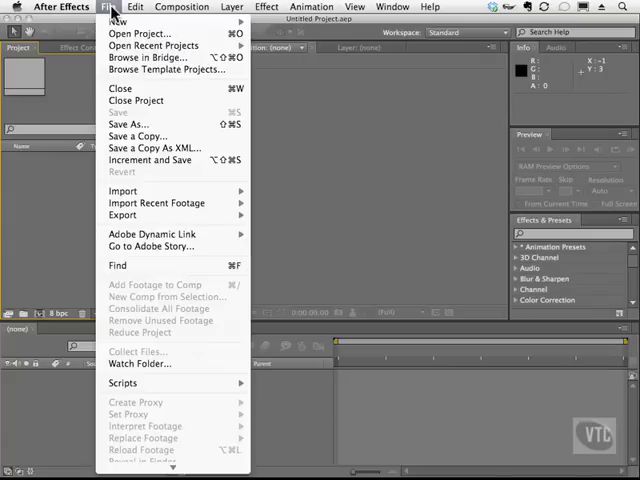
left_click(123, 191)
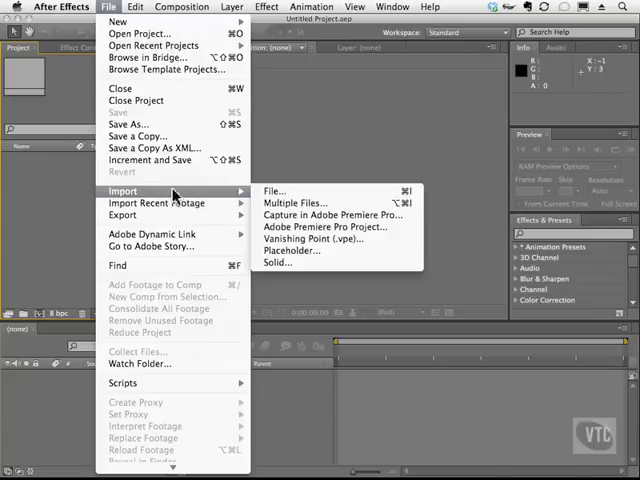
Open Import File on Work Files and list the supported file types.
left_click(273, 191)
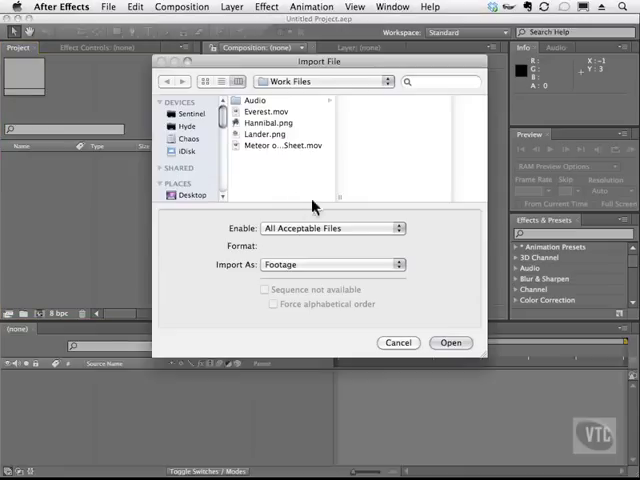
mouse_move(327, 230)
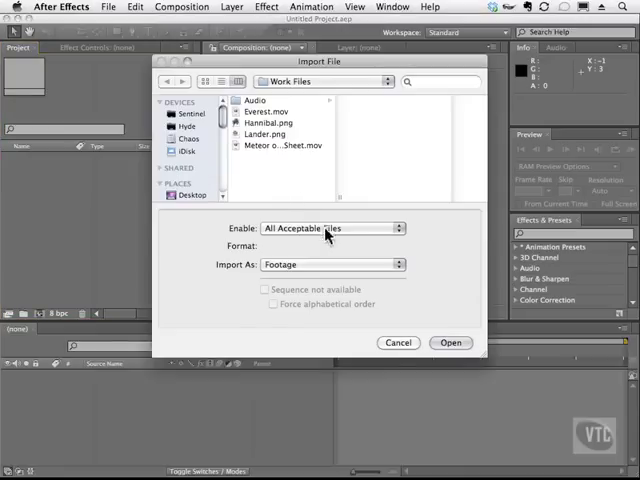
left_click(330, 228)
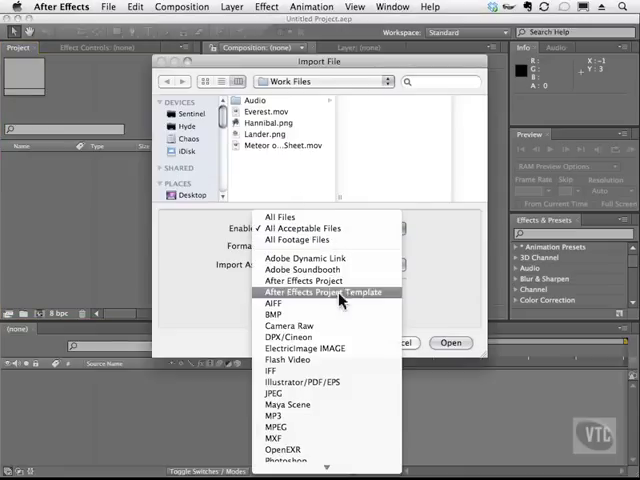
mouse_move(277, 302)
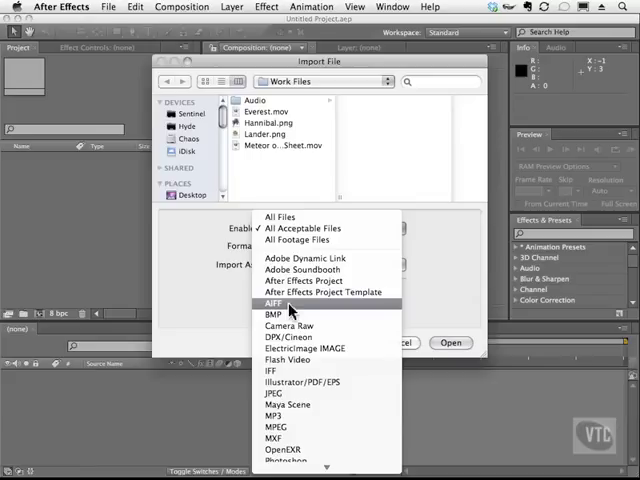
mouse_move(295, 308)
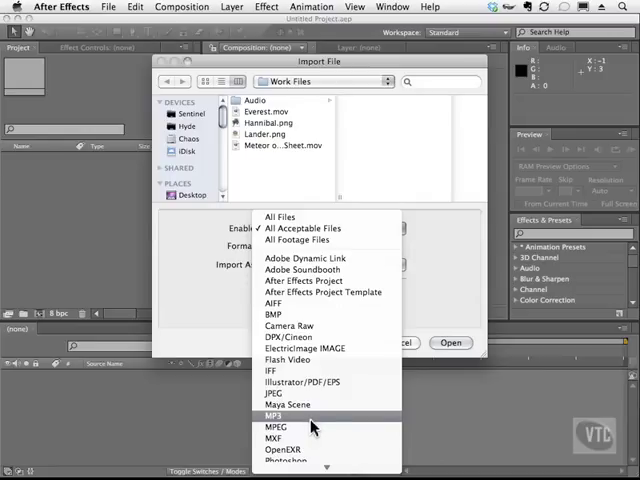
mouse_move(315, 428)
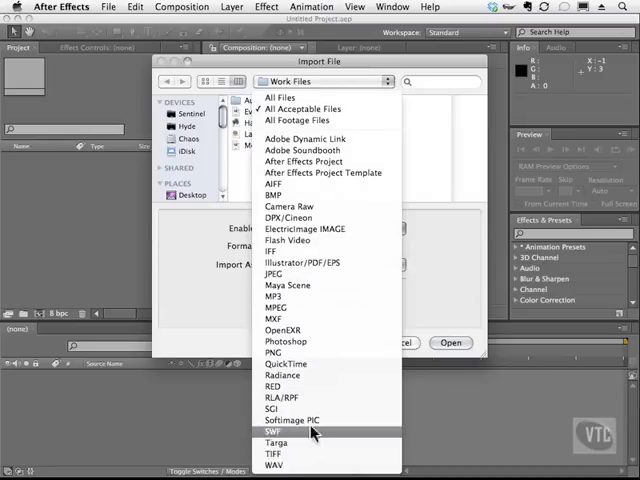
mouse_move(285, 467)
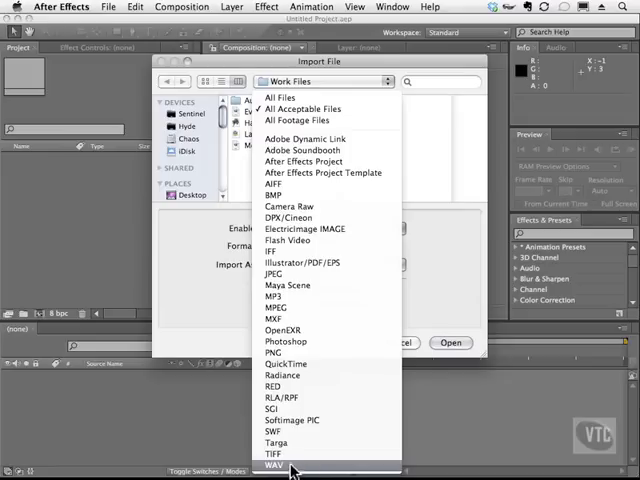
mouse_move(284, 472)
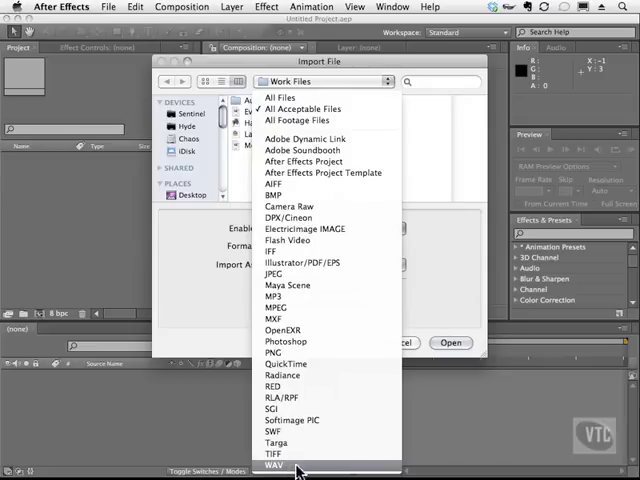
mouse_move(280, 436)
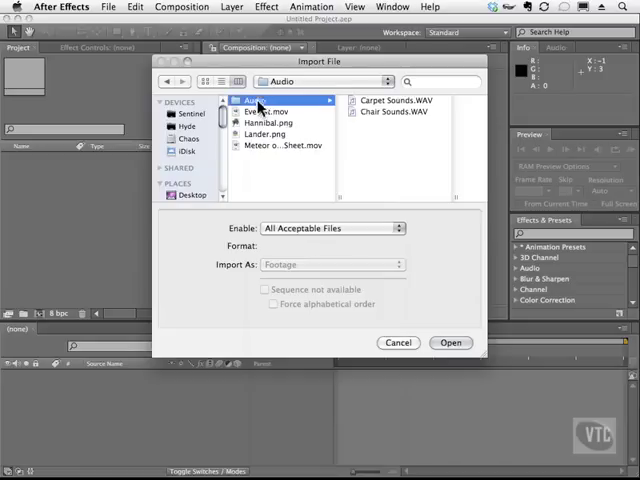
mouse_move(437, 122)
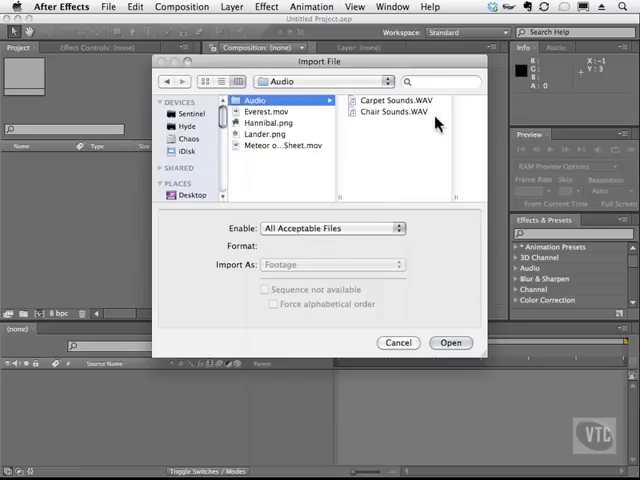
mouse_move(427, 117)
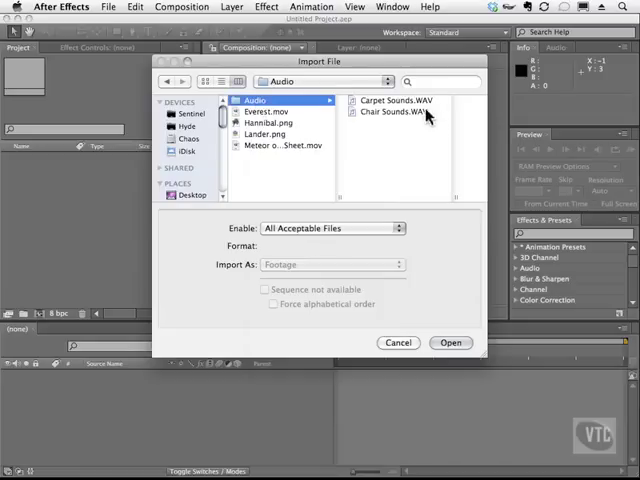
Select Carpet Sounds.WAV and Chair Sounds.WAV in the Audio folder and import them.
left_click(398, 112)
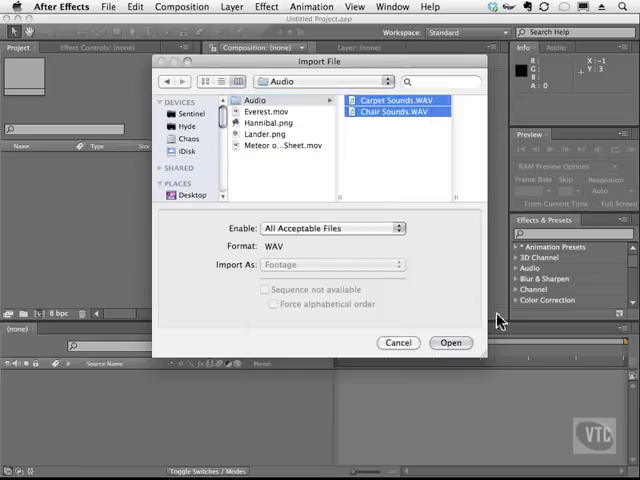
left_click(450, 342)
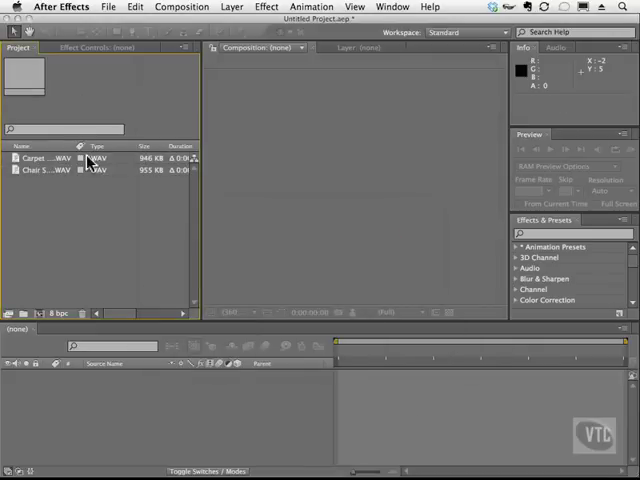
Select Carpet Sounds.WAV to read its 11-second, 44.1 kHz, 16-bit mono details.
left_click(40, 158)
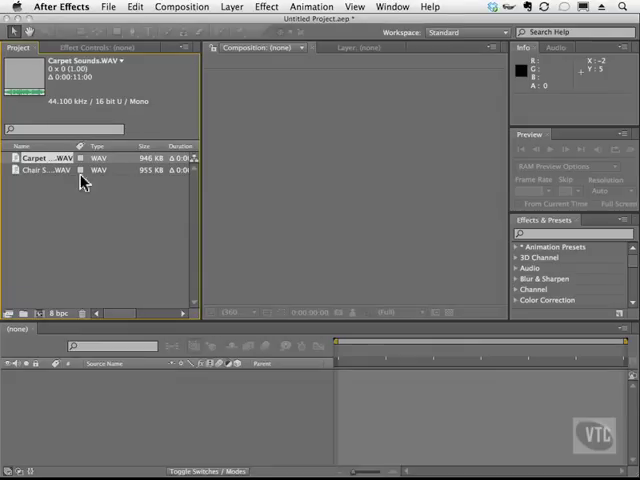
mouse_move(95, 210)
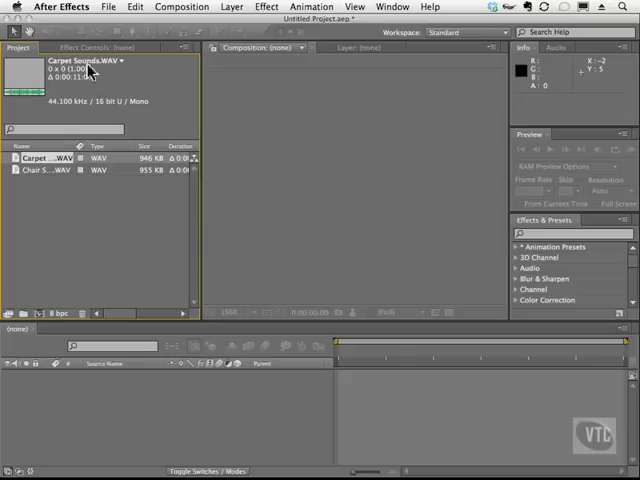
mouse_move(92, 78)
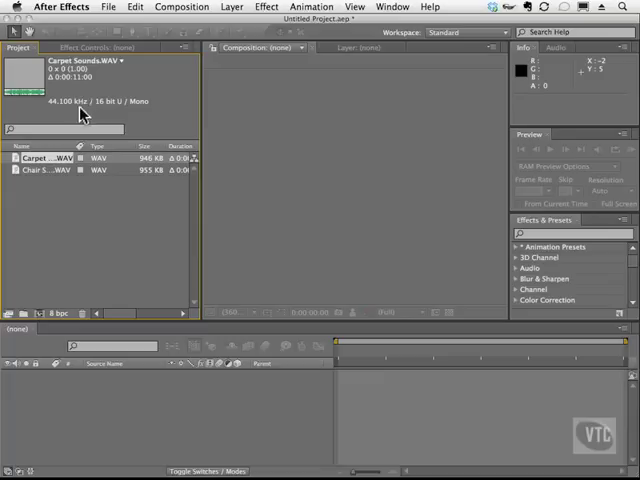
mouse_move(121, 107)
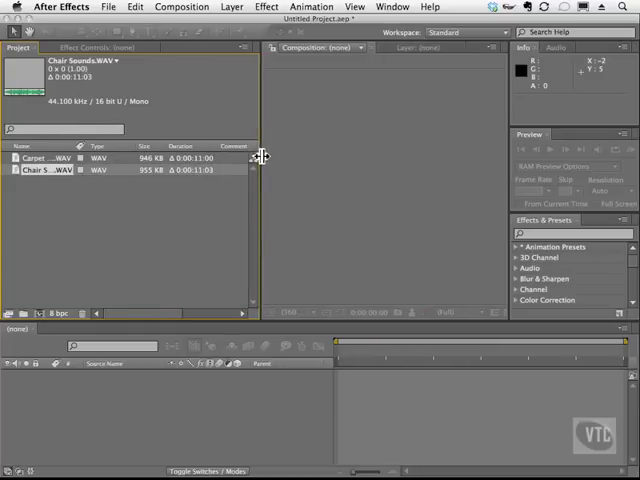
mouse_move(92, 186)
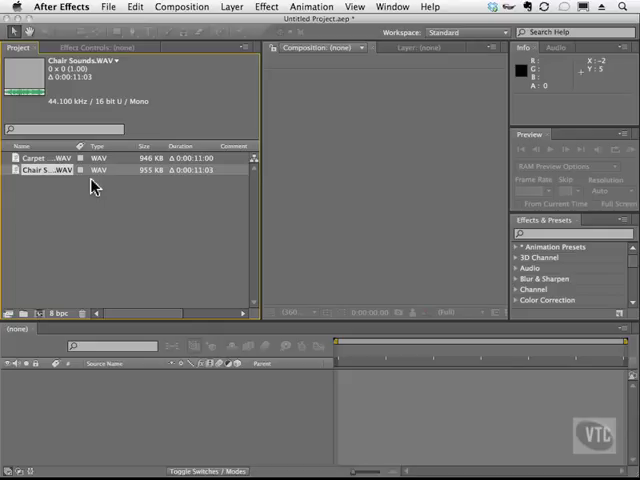
Reselect Carpet Sounds.WAV to show its details in the Project panel again.
left_click(40, 157)
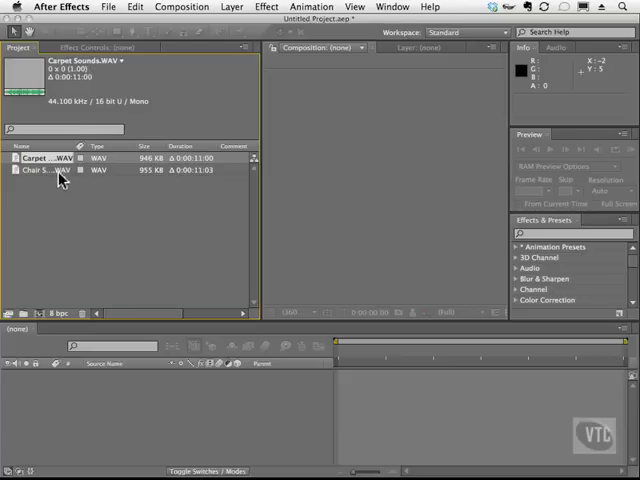
mouse_move(86, 210)
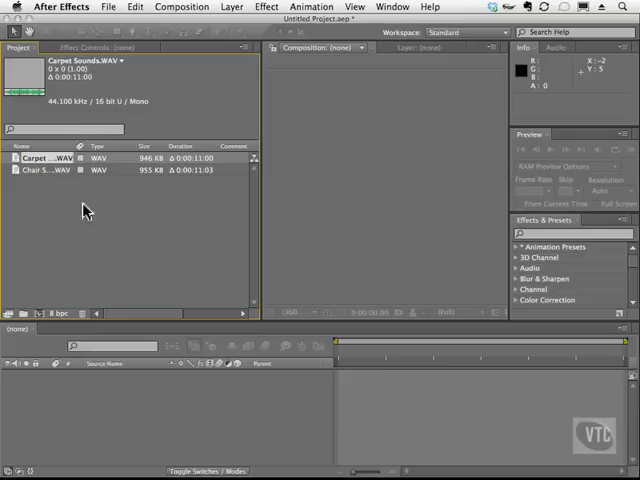
mouse_move(85, 227)
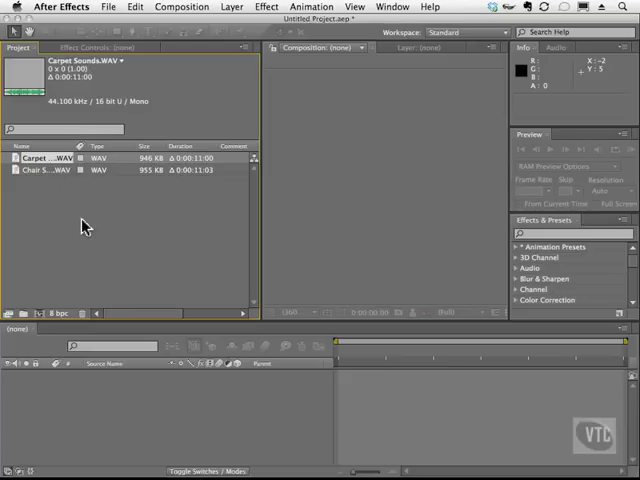
mouse_move(160, 190)
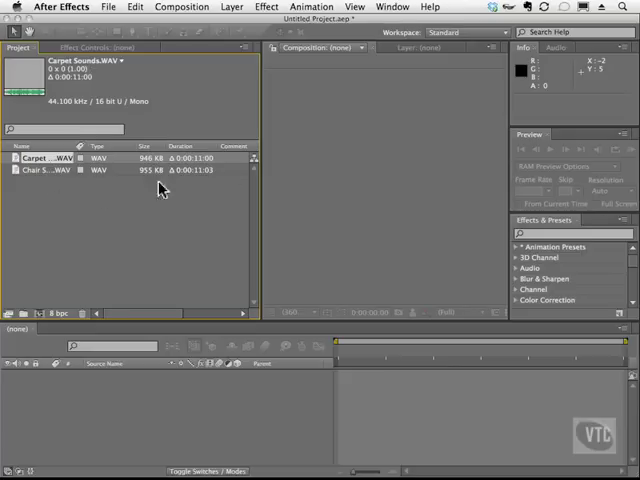
mouse_move(58, 188)
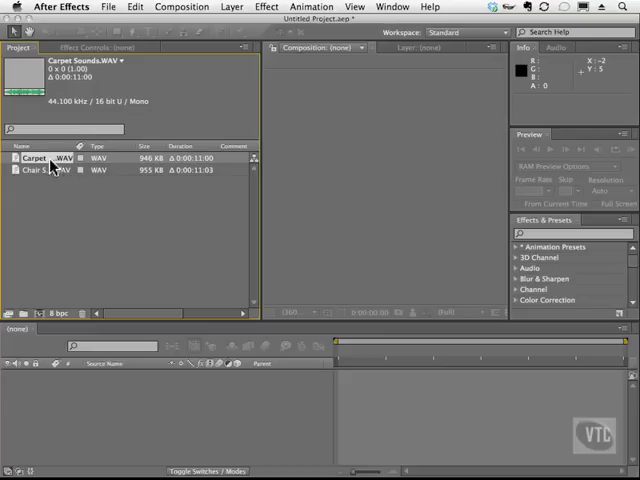
Make an 11-second Carpet Sounds comp from Carpet Sounds.WAV and open it.
left_click_drag(50, 158, 65, 234)
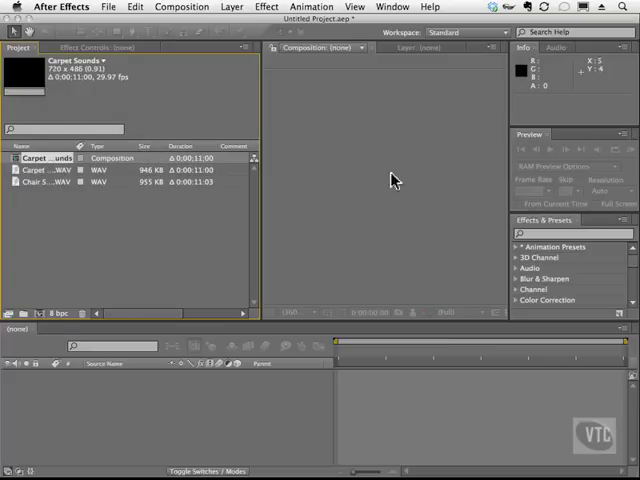
double_click(45, 158)
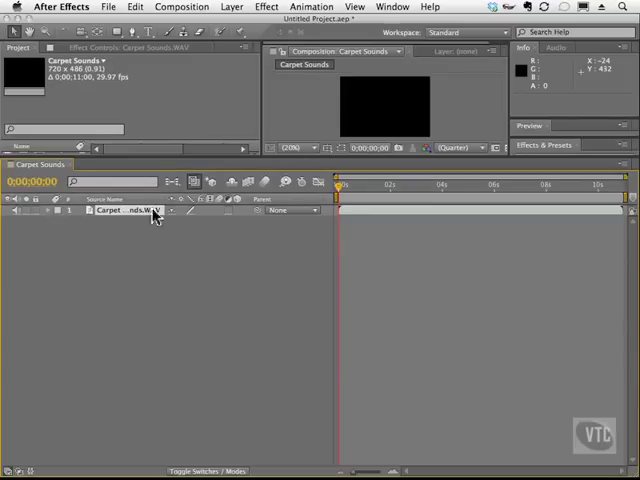
Twirl open the layer's Audio properties, showing +0.00 dB levels and the Waveform.
left_click(54, 211)
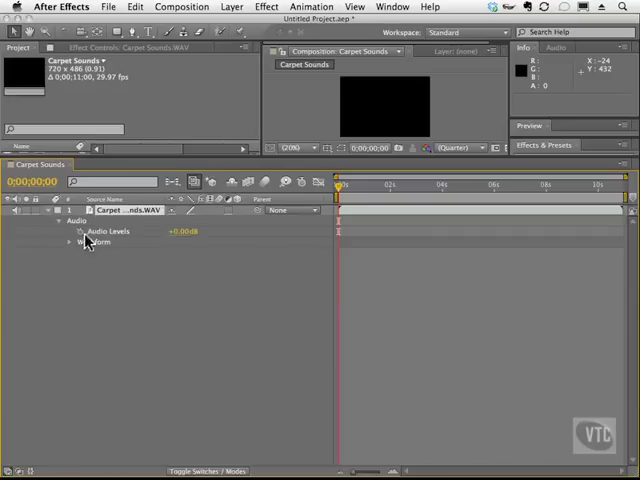
mouse_move(135, 242)
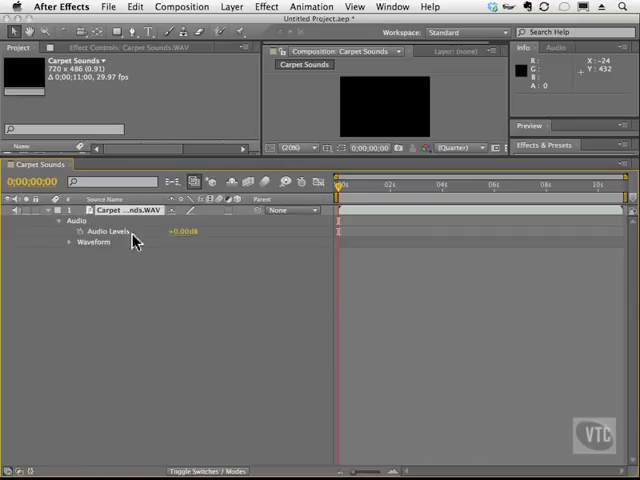
mouse_move(108, 252)
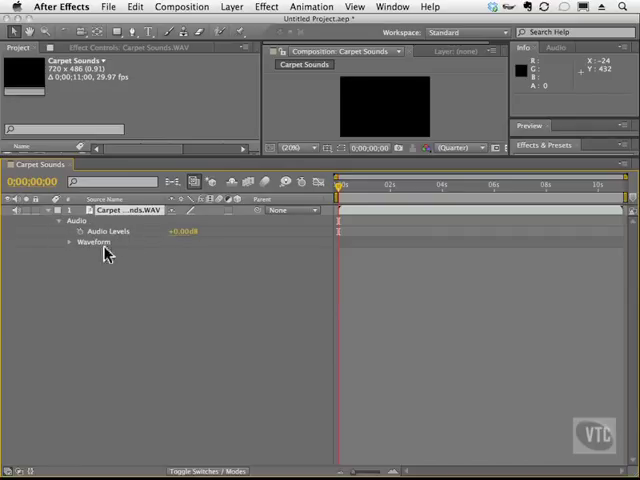
left_click(66, 242)
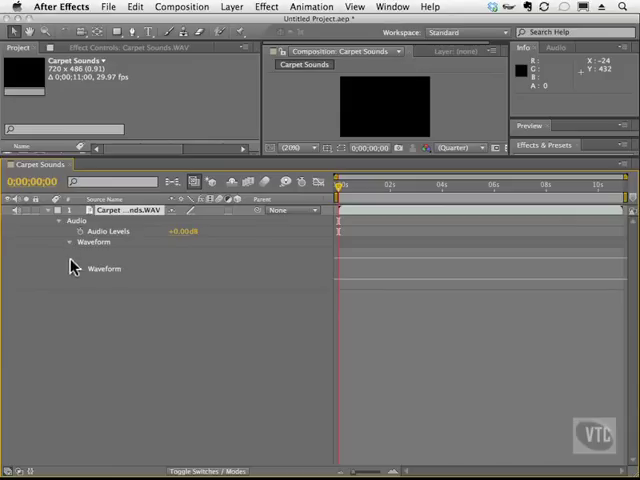
mouse_move(113, 287)
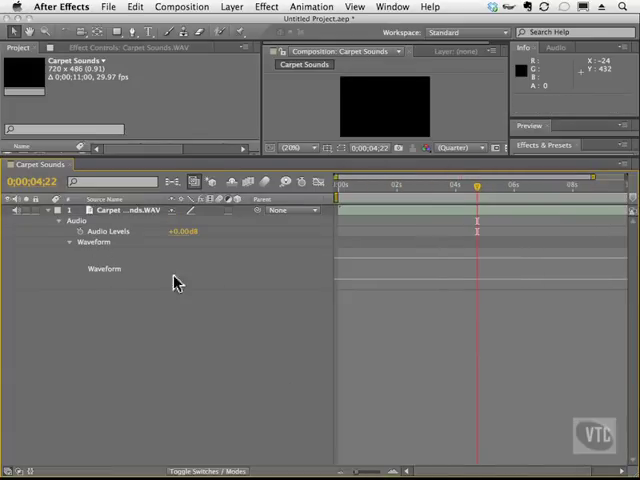
mouse_move(400, 230)
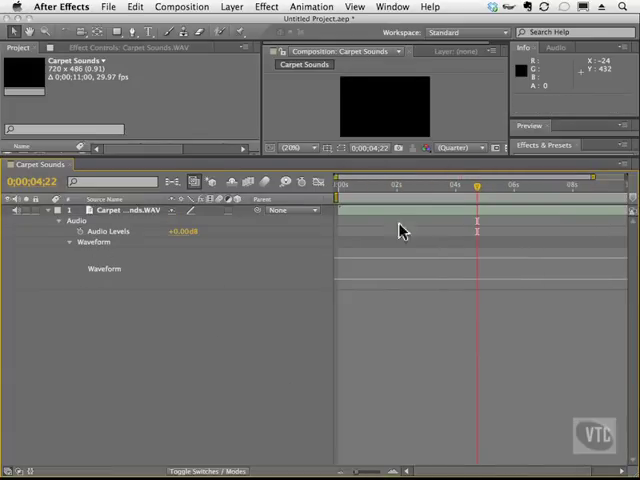
mouse_move(379, 310)
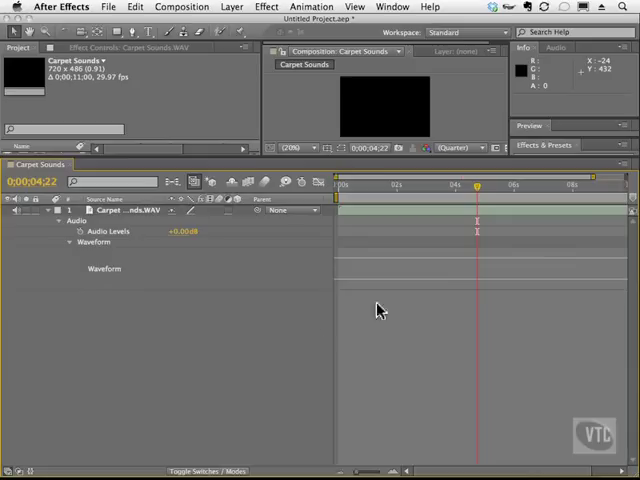
Twirl the Carpet Sounds layer closed, hiding its audio properties.
left_click(45, 211)
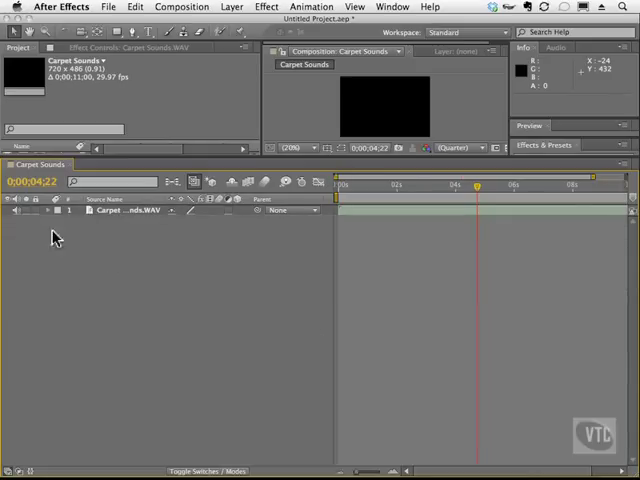
mouse_move(201, 280)
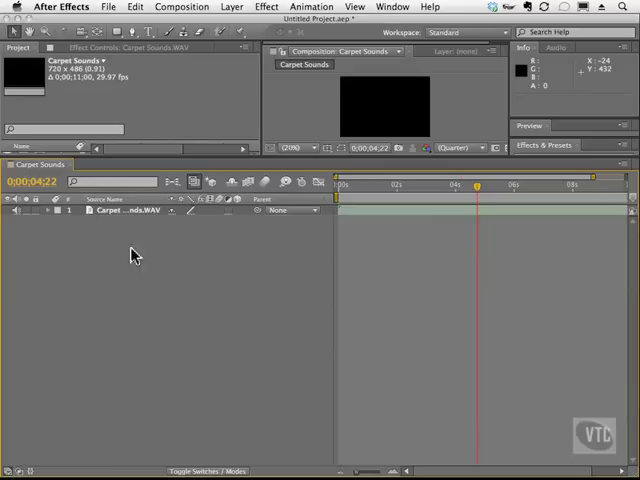
mouse_move(18, 218)
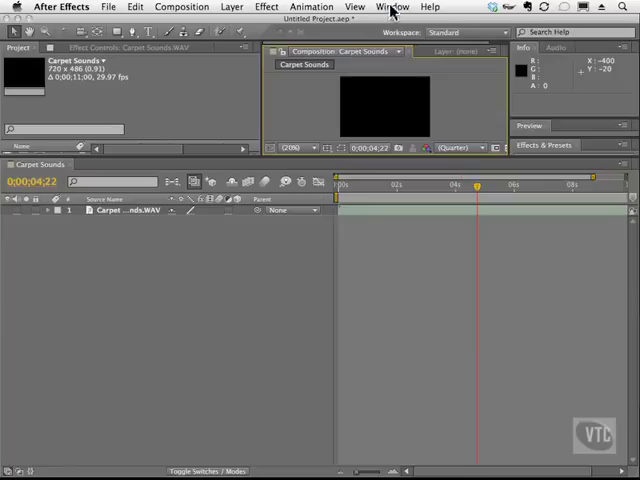
Show the Audio panel with level meters from the Window menu.
left_click(387, 8)
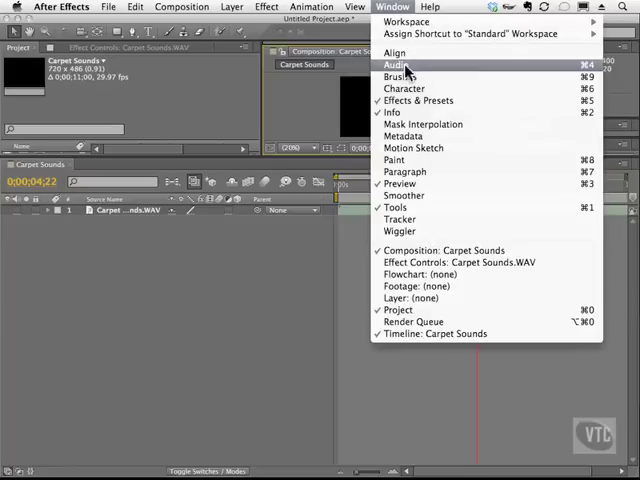
left_click(397, 63)
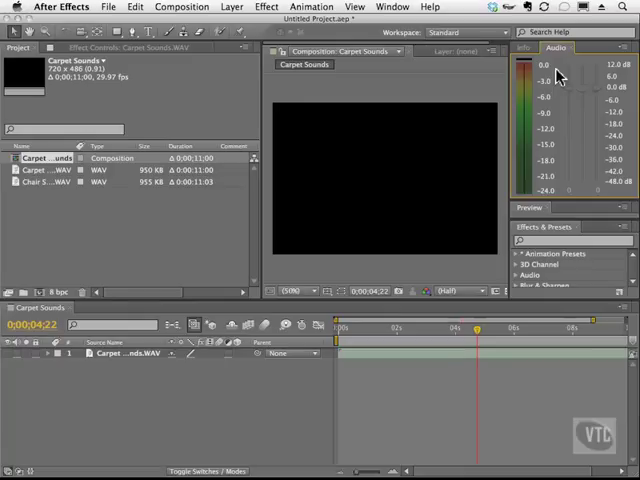
mouse_move(506, 72)
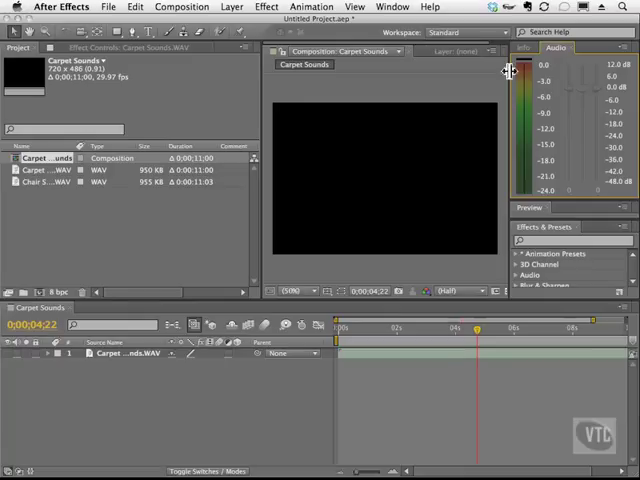
mouse_move(546, 120)
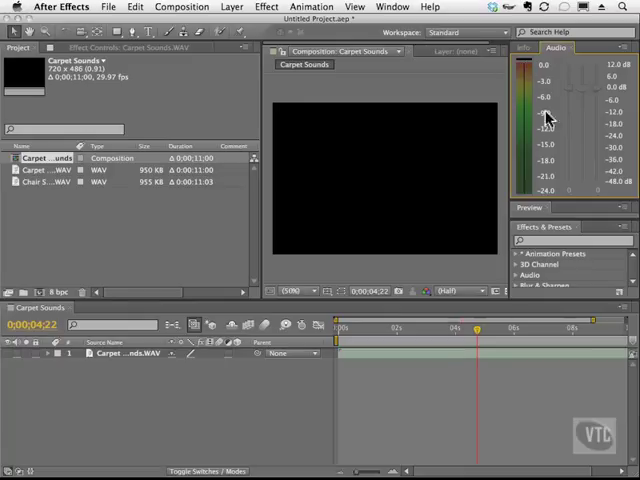
mouse_move(575, 92)
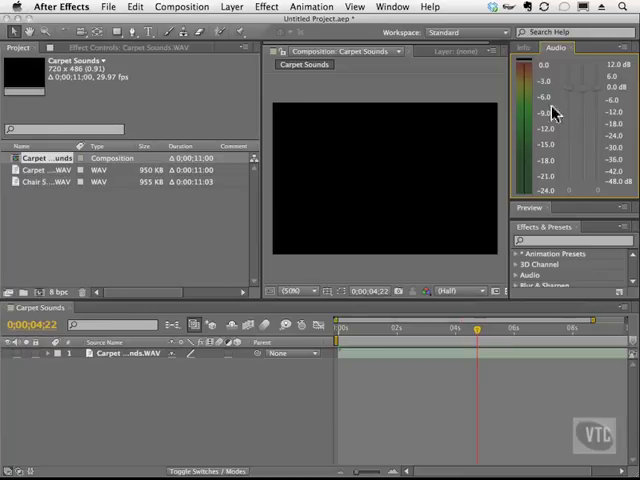
mouse_move(405, 212)
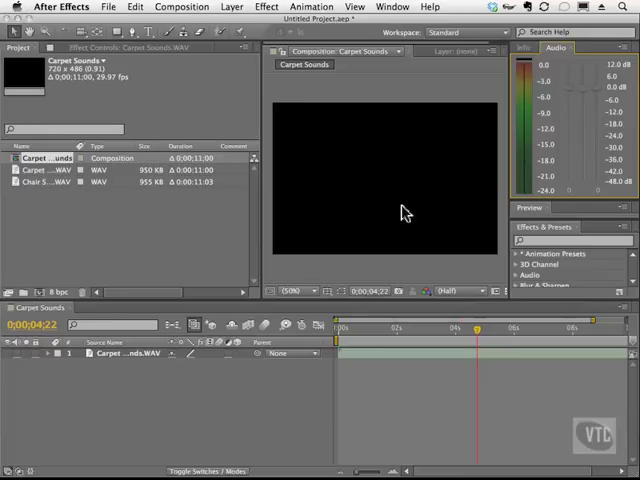
mouse_move(228, 267)
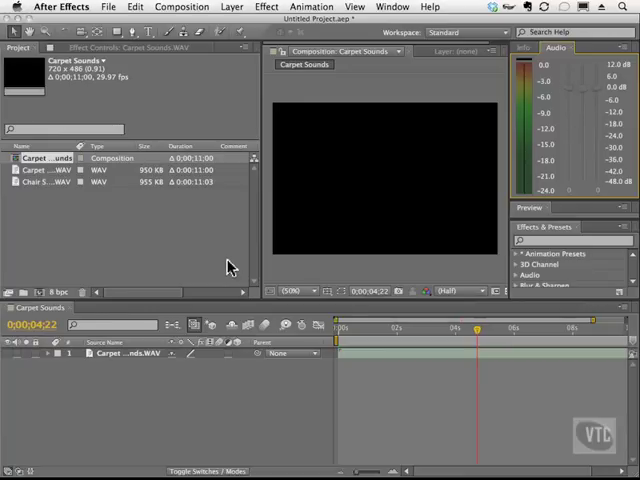